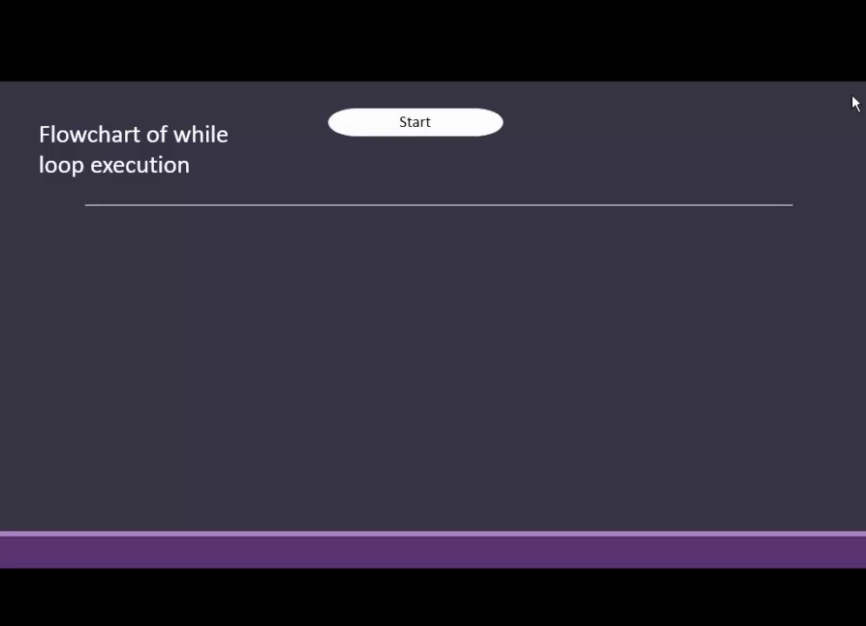
Close the while-loop flowchart slideshow and return to the desktop.
{"action": "left_click", "coordinate": [414, 122]}
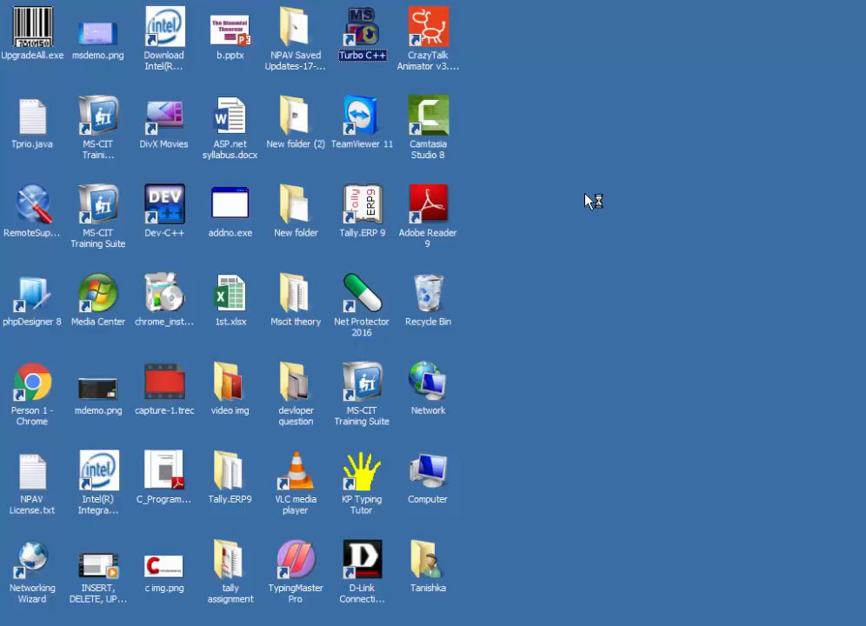
Launch Turbo C++ from the desktop and enter the editor with an empty NONAME00.CPP.
{"action": "double_click", "coordinate": [362, 31]}
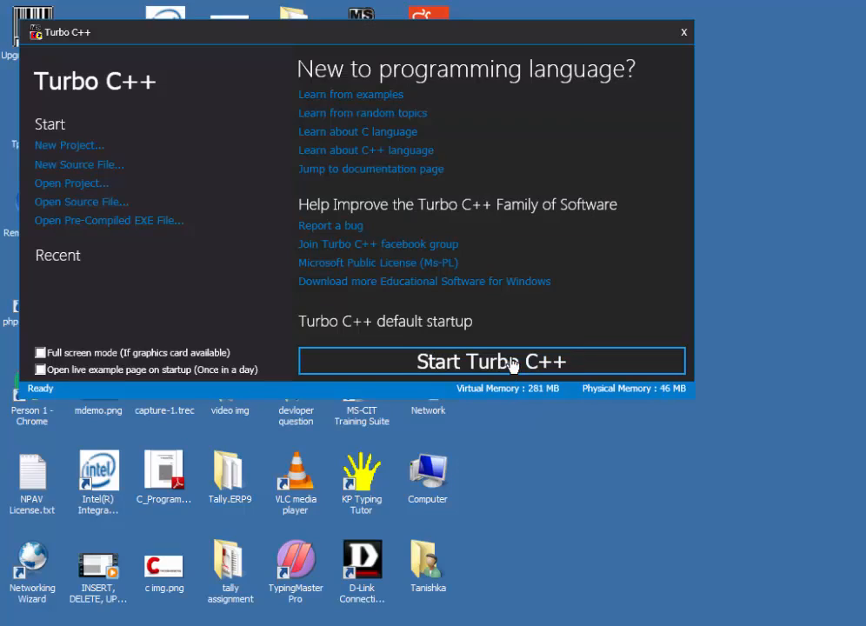
{"action": "left_click", "coordinate": [490, 360]}
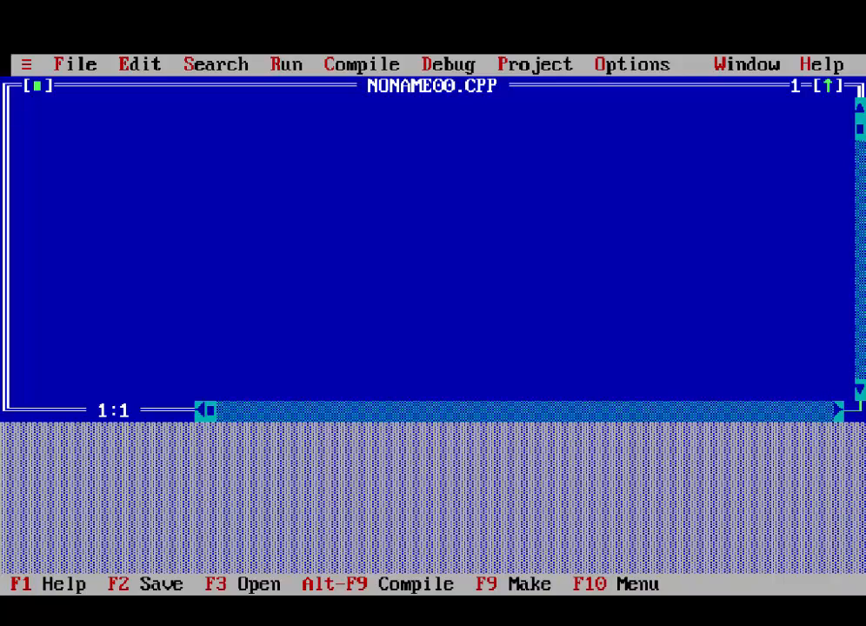
Add the #include<stdio.h> and #include<conio.h> lines at the top of the file.
{"action": "type", "text": "#incl"}
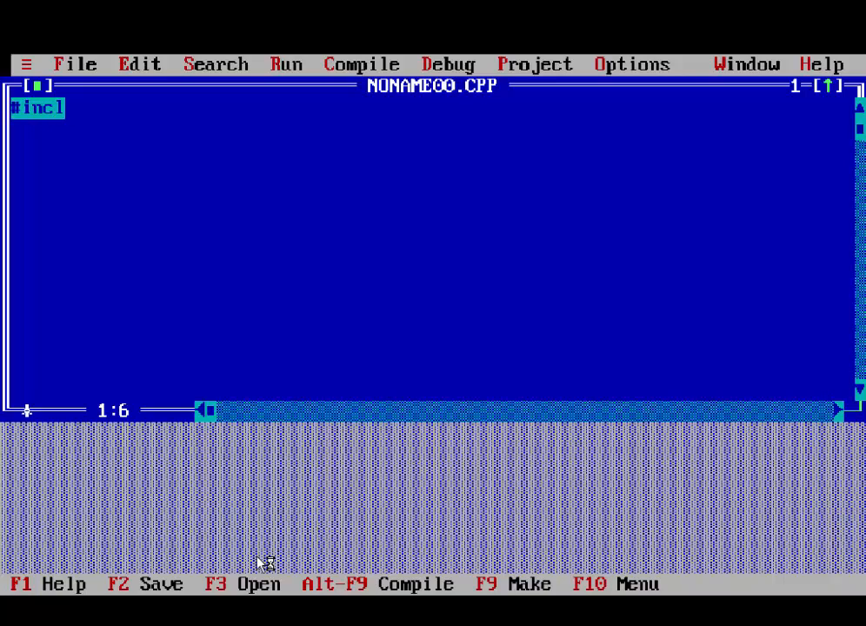
{"action": "type", "text": "ude<stdio"}
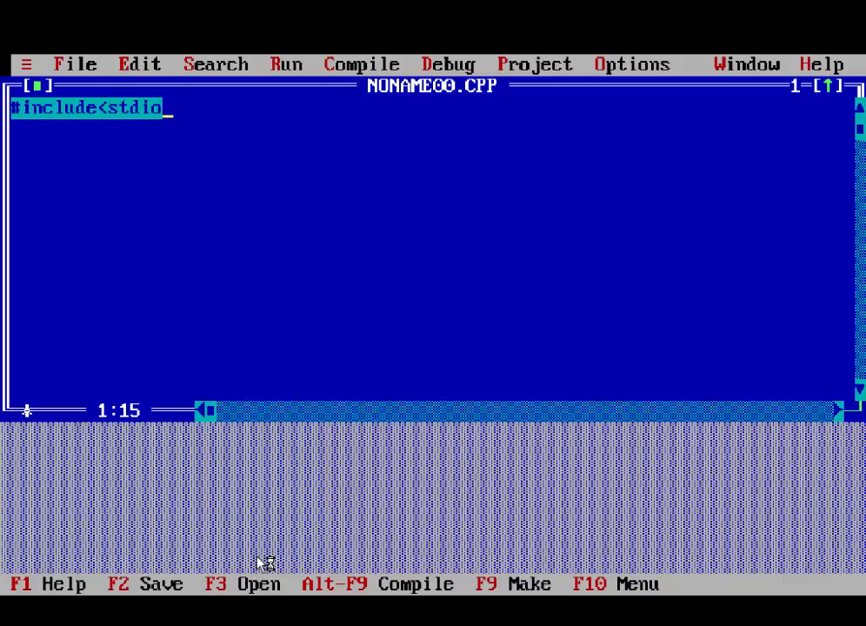
{"action": "type", "text": ".h>"}
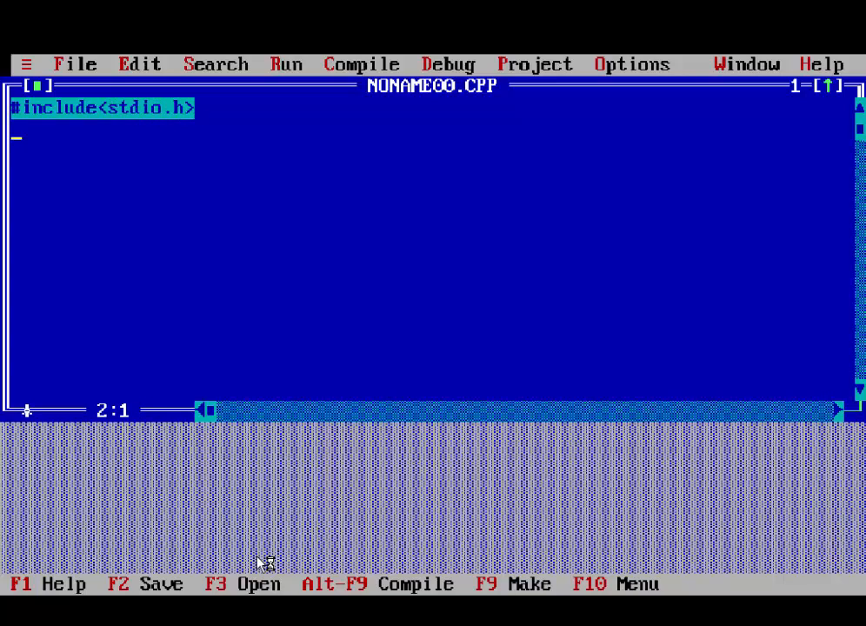
{"action": "type", "text": "#include"}
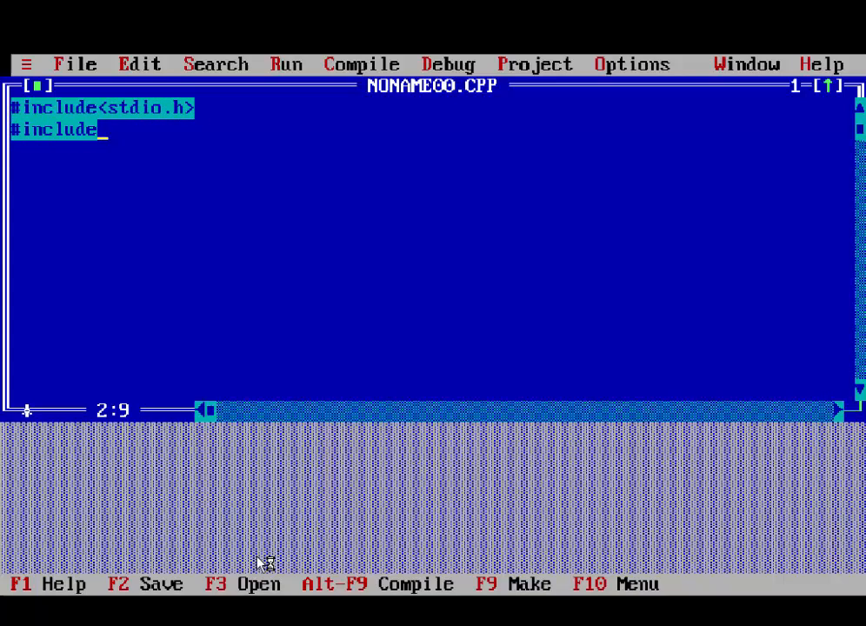
{"action": "type", "text": "<conio.h>"}
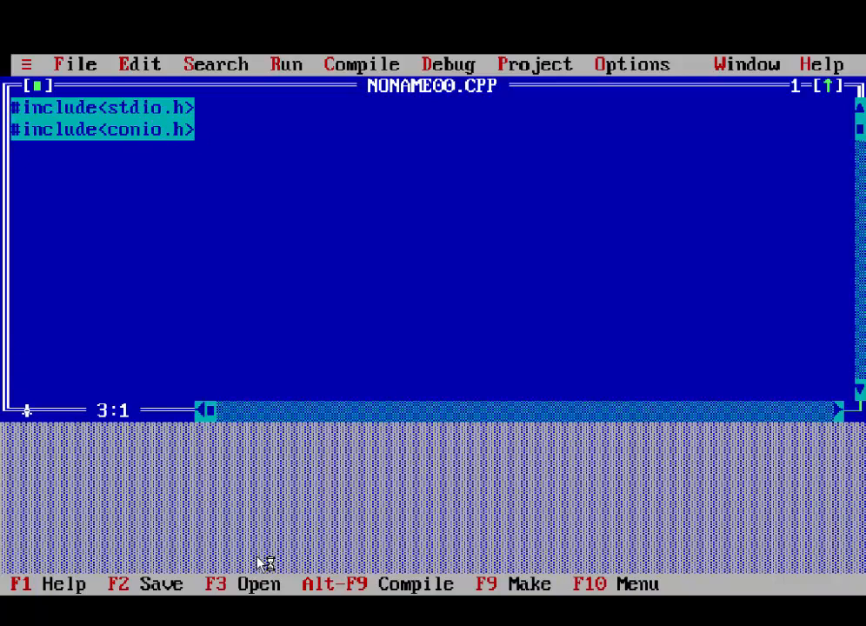
Add the comment //write a program for sum of n number.
{"action": "type", "text": "//"}
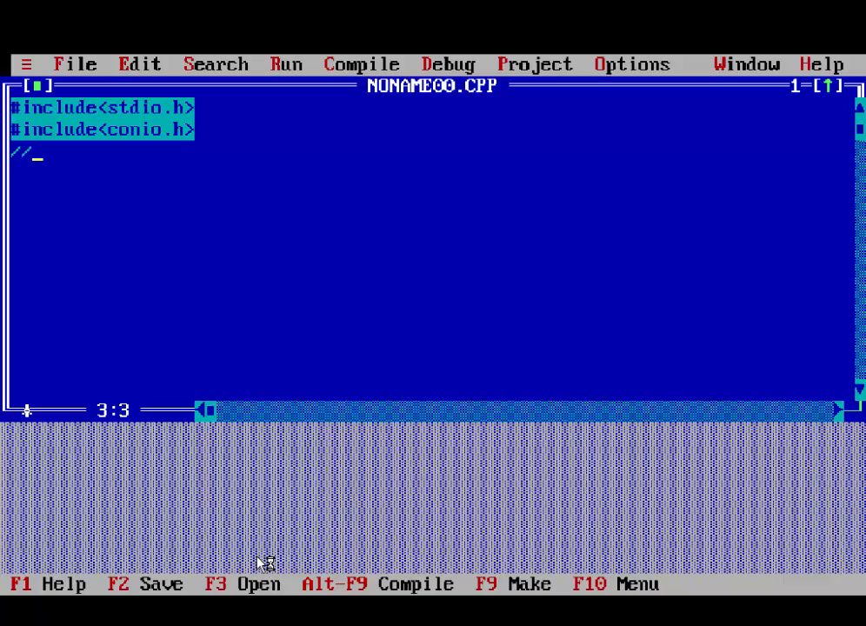
{"action": "type", "text": "w"}
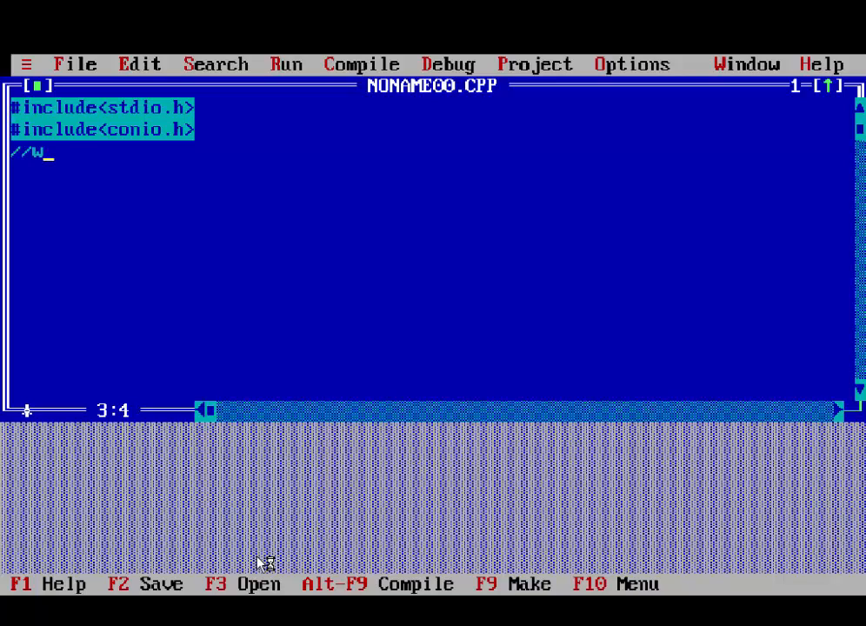
{"action": "type", "text": "rite"}
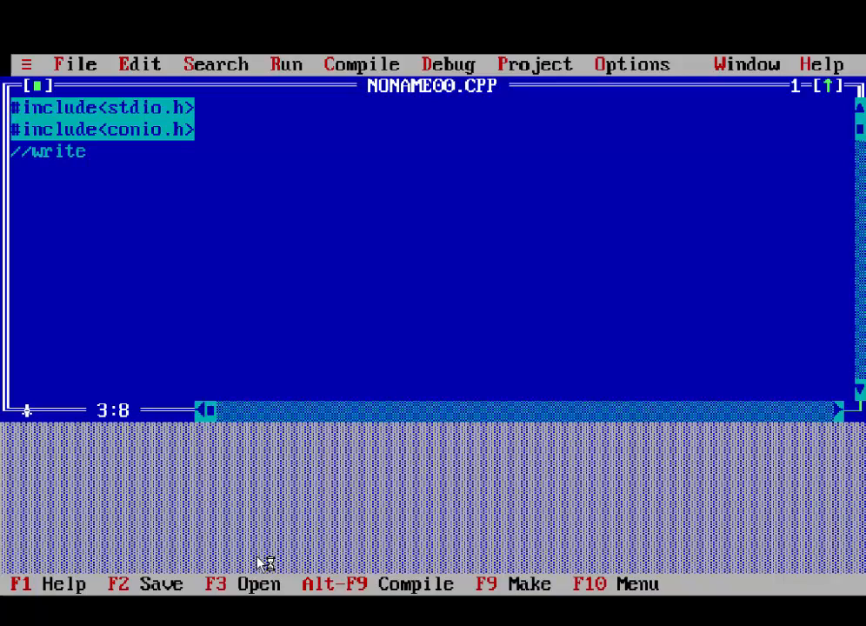
{"action": "type", "text": "a p"}
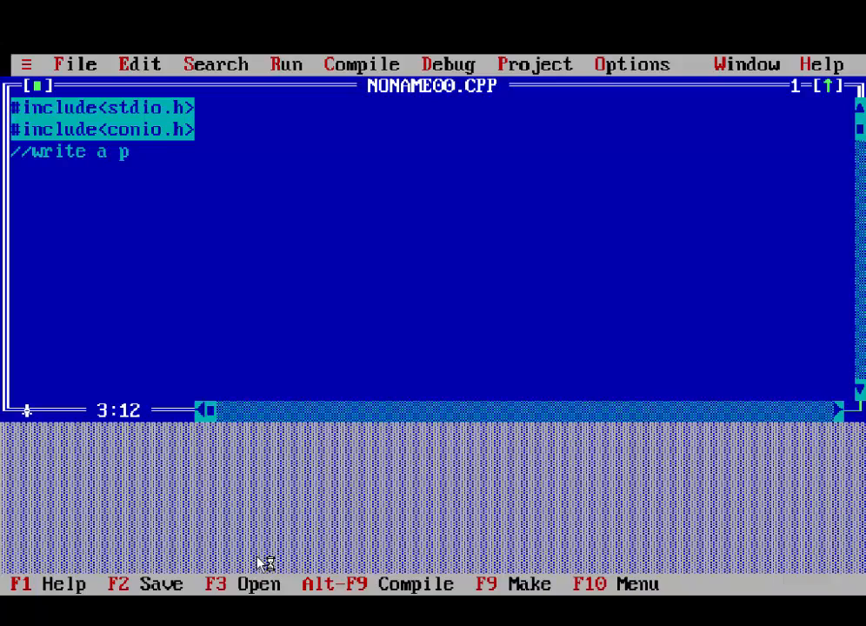
{"action": "type", "text": "rogram"}
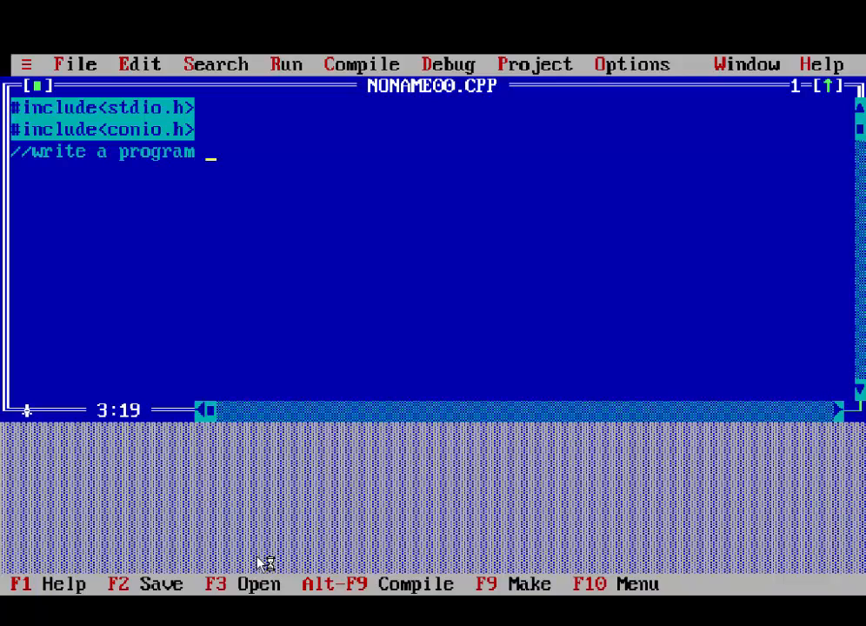
{"action": "type", "text": "for"}
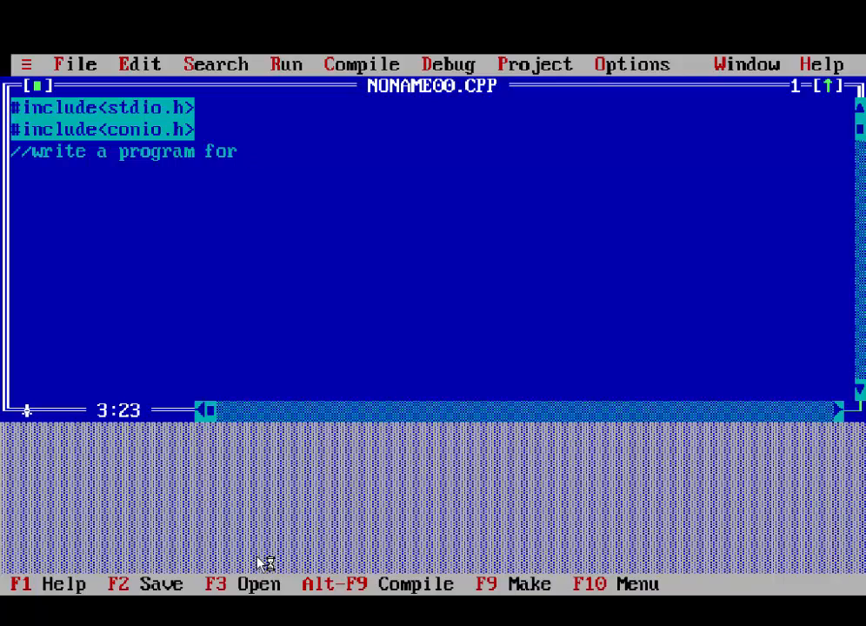
{"action": "type", "text": "su"}
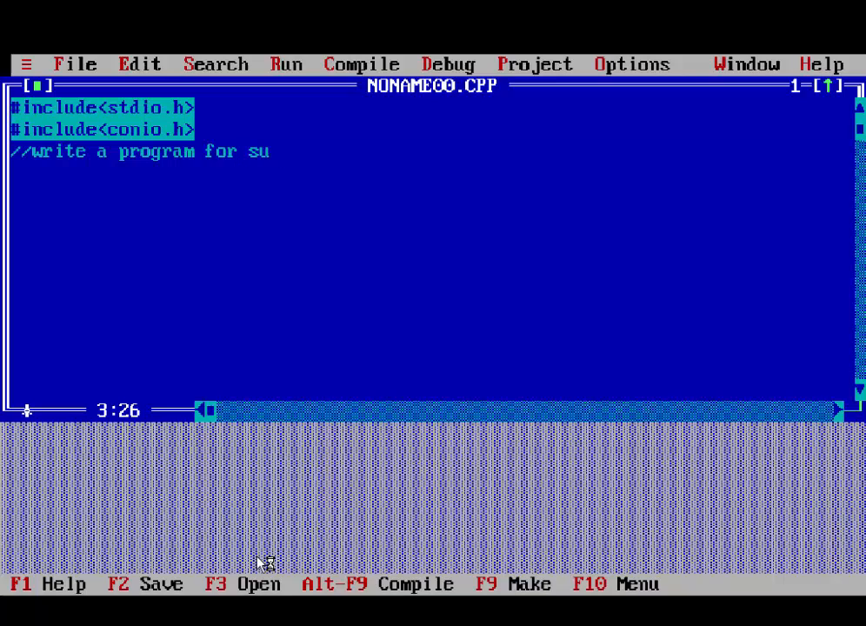
{"action": "type", "text": "m of"}
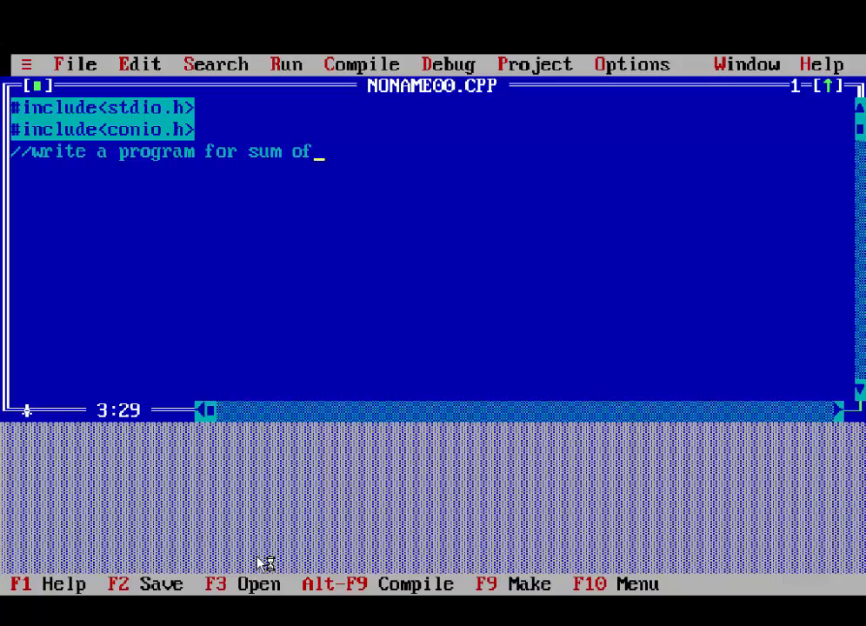
{"action": "type", "text": "n number"}
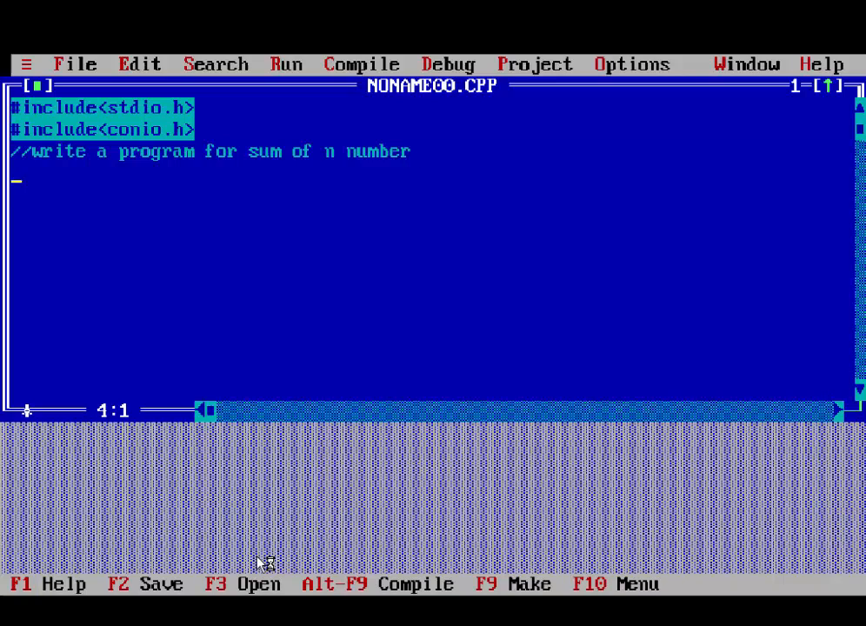
Write void main() with an opening brace and the declaration int n,s=0;.
{"action": "type", "text": "voi"}
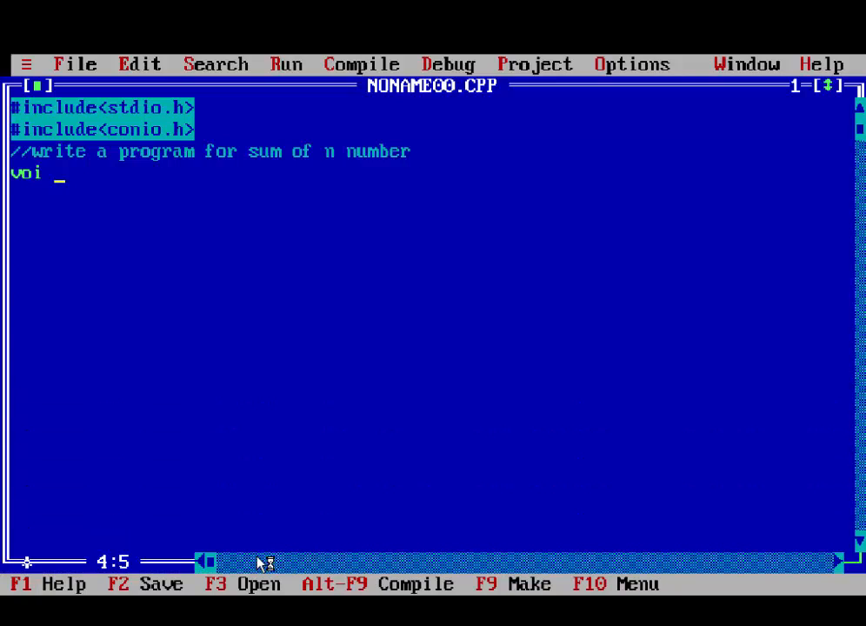
{"action": "type", "text": "d main"}
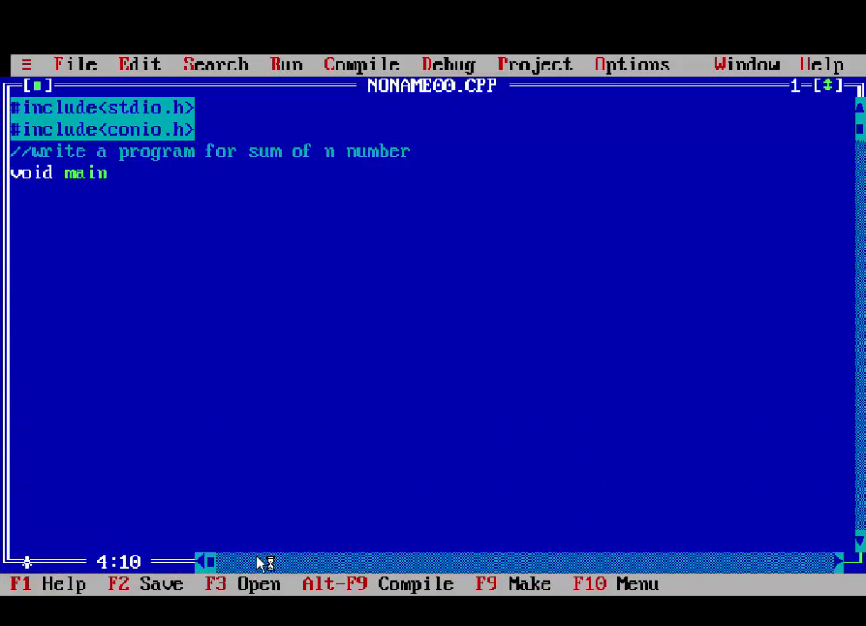
{"action": "type", "text": "()"}
{"action": "left_click", "coordinate": [429, 195]}
{"action": "type", "text": "{"}
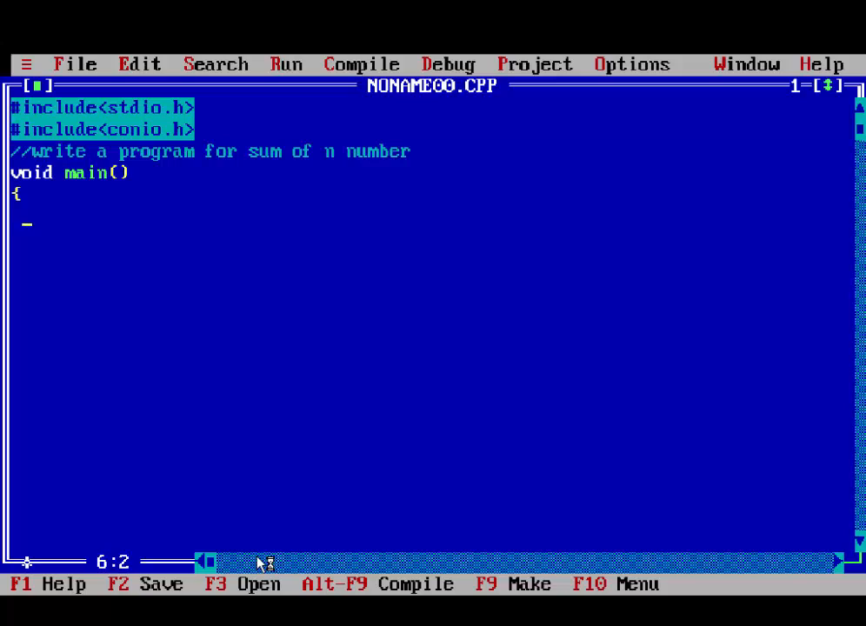
{"action": "type", "text": "int n:"}
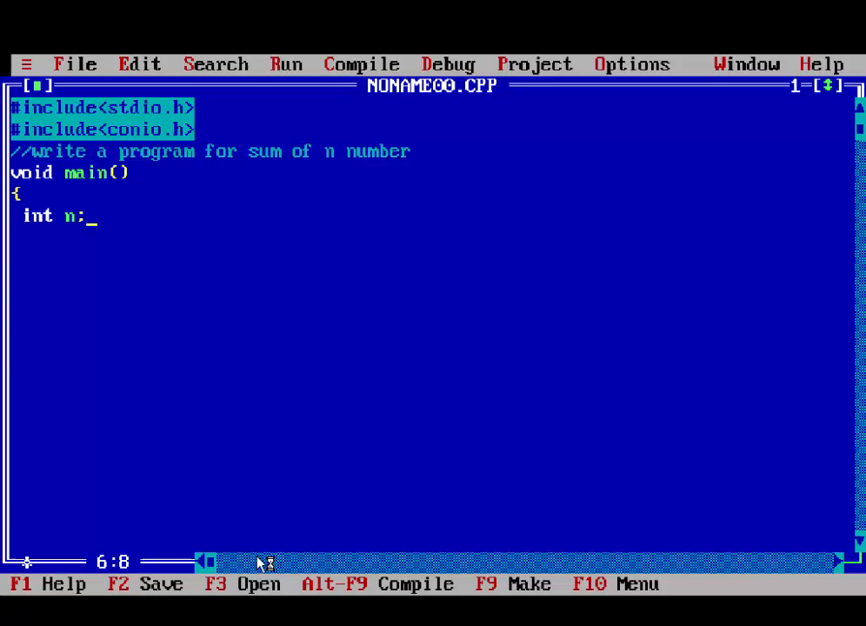
{"action": "type", "text": ",s;"}
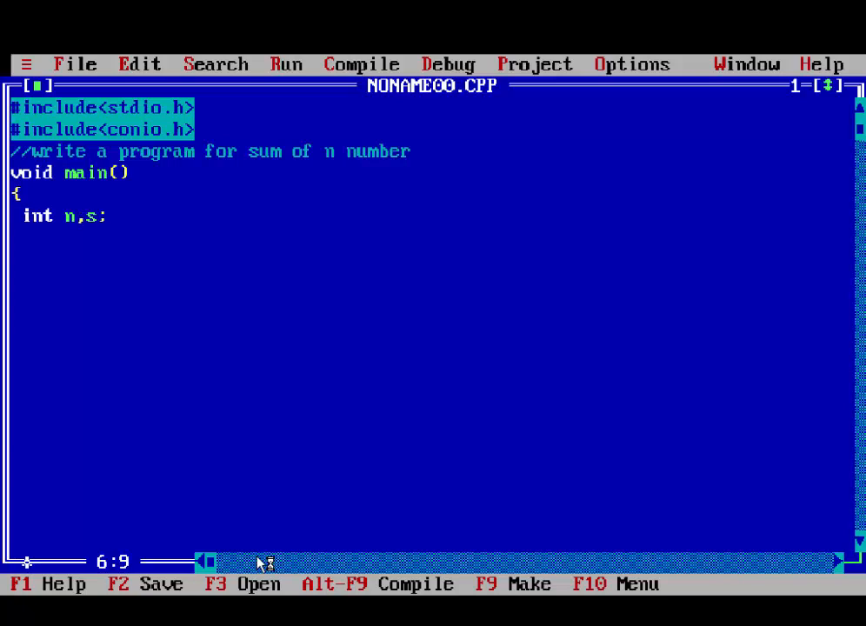
{"action": "type", "text": "=0"}
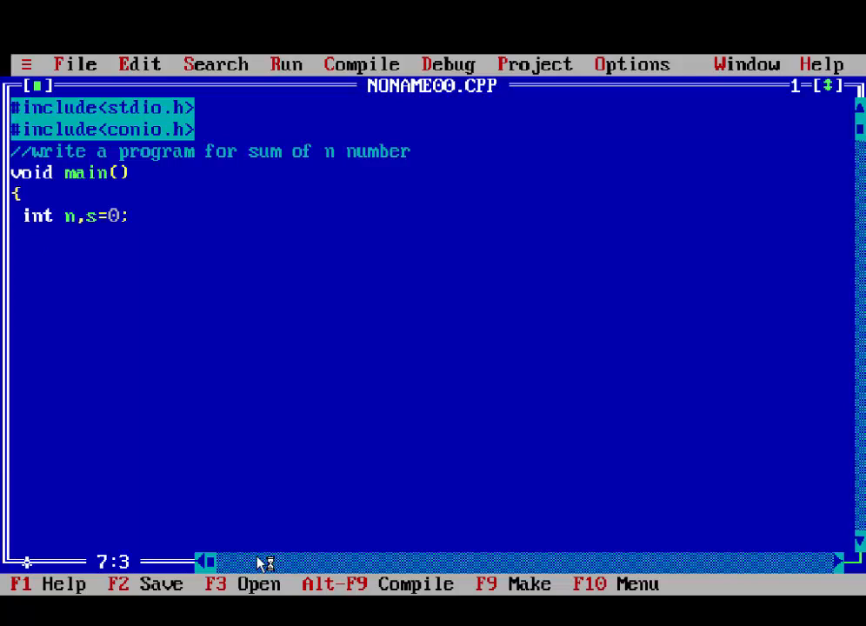
Write clrscr();, the "any number" prompt printf and scanf("%d",&n);.
{"action": "type", "text": "clrs"}
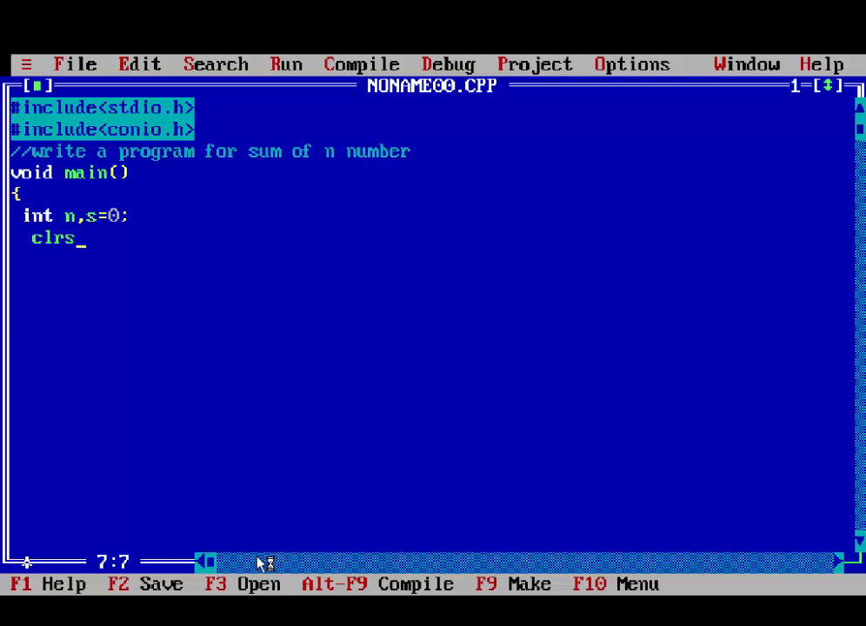
{"action": "type", "text": "cr"}
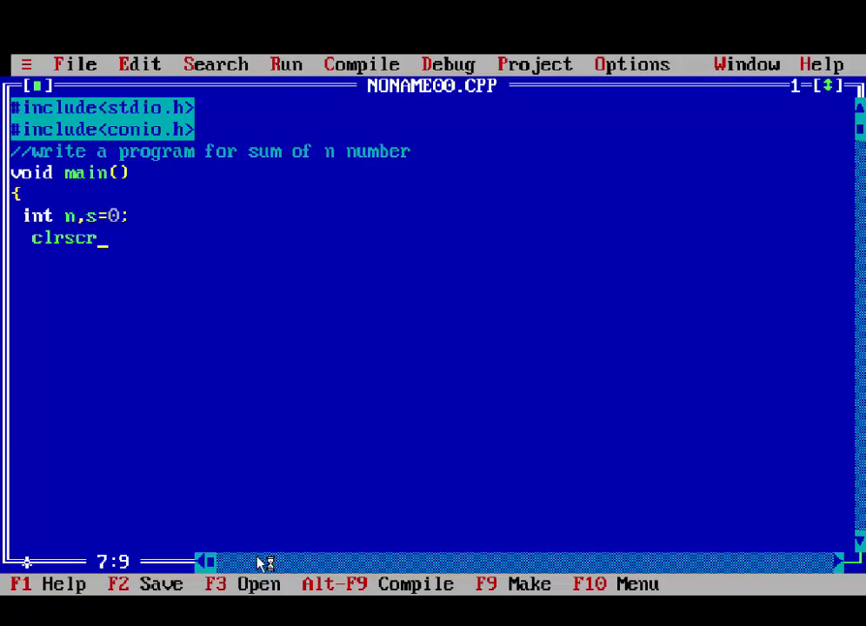
{"action": "type", "text": "();"}
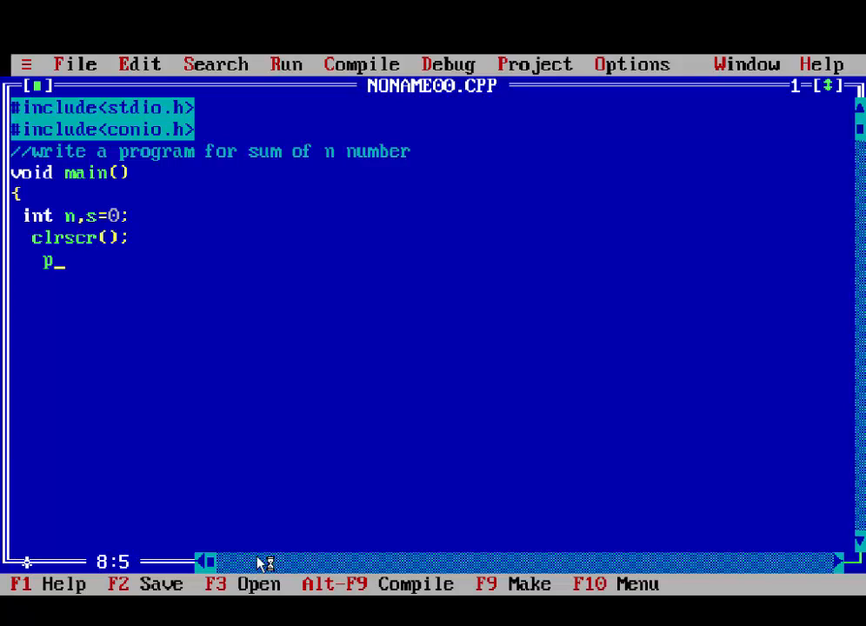
{"action": "type", "text": "rintf(\"\\n Enter"}
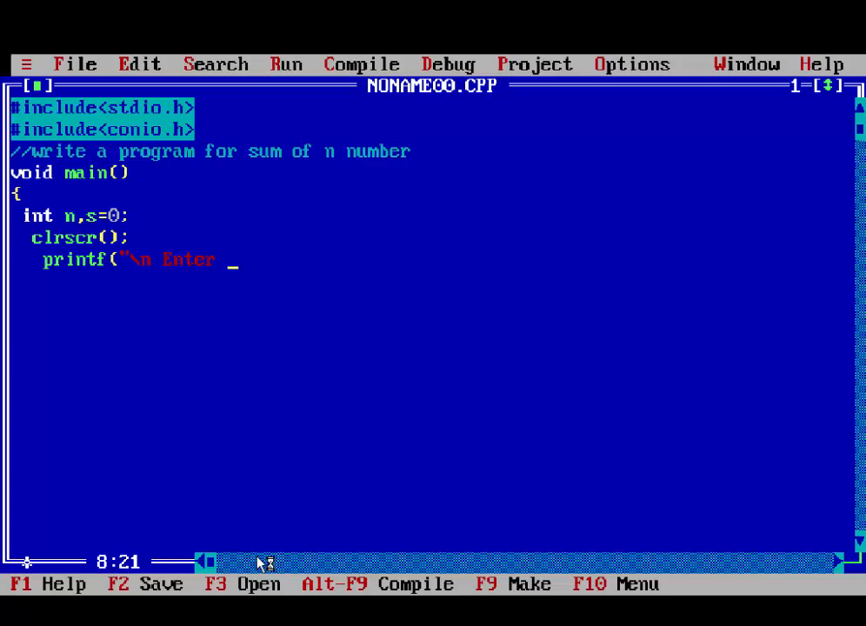
{"action": "type", "text": "any umber\");"}
{"action": "type", "text": "s"}
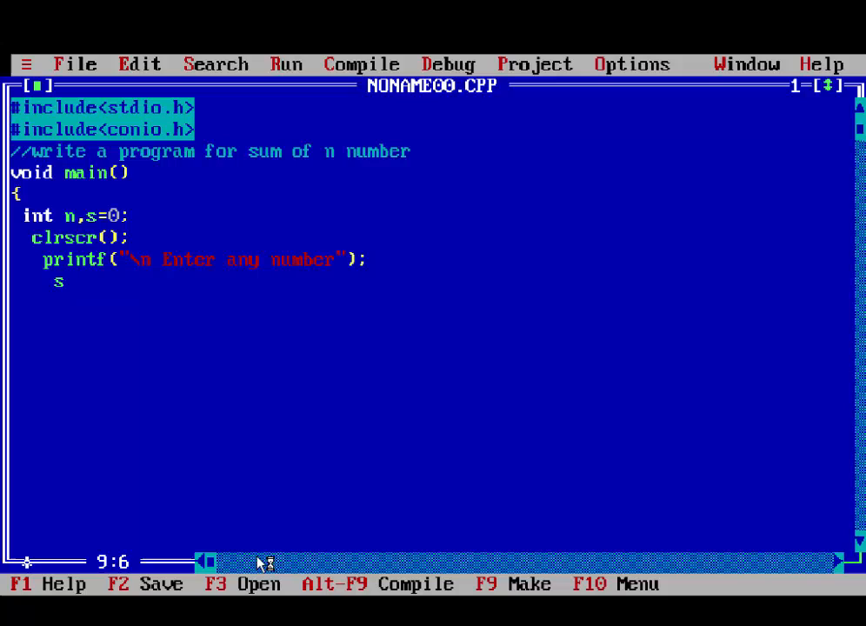
{"action": "type", "text": "canf(\""}
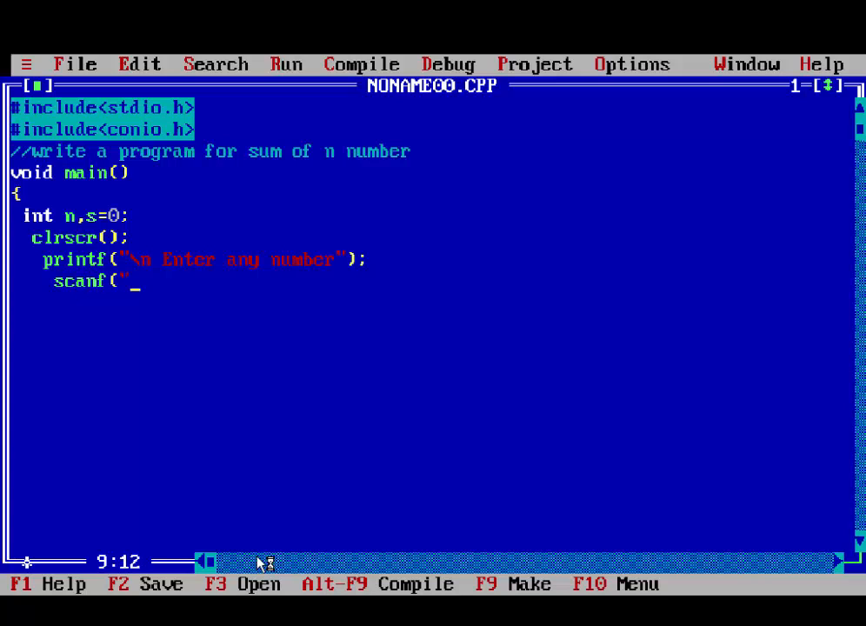
{"action": "type", "text": "%d\",&"}
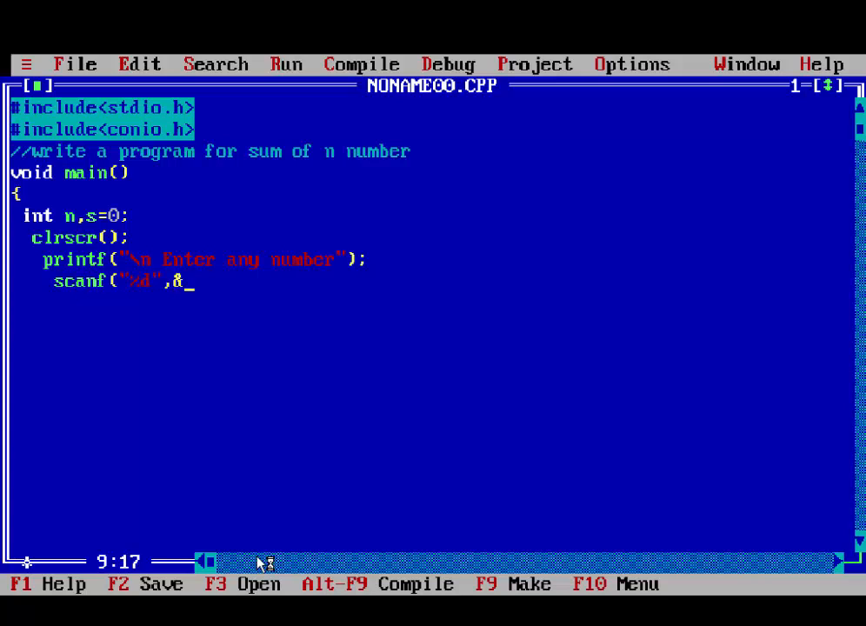
{"action": "type", "text": "n);"}
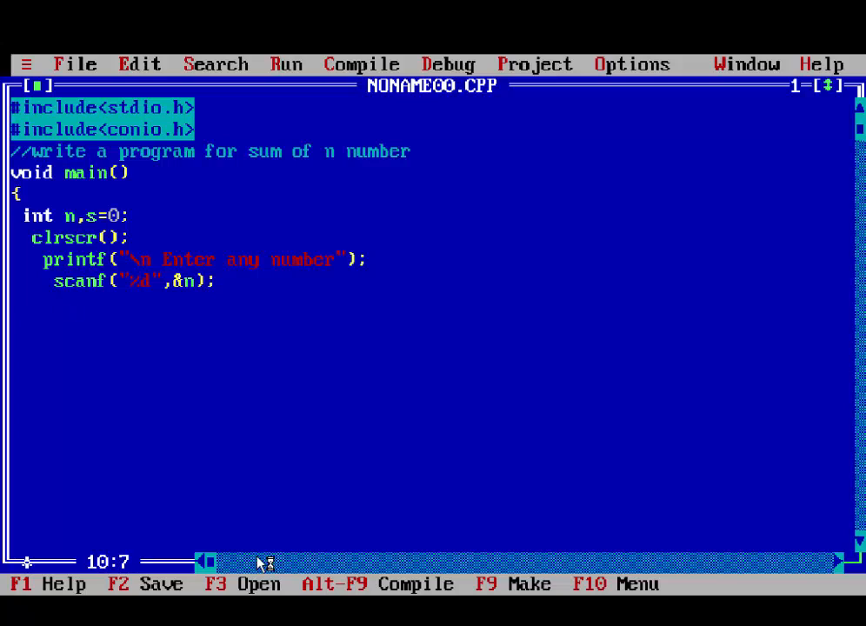
Write the while(n>0) loop with s=s+n; and n--; in its body.
{"action": "type", "text": "while("}
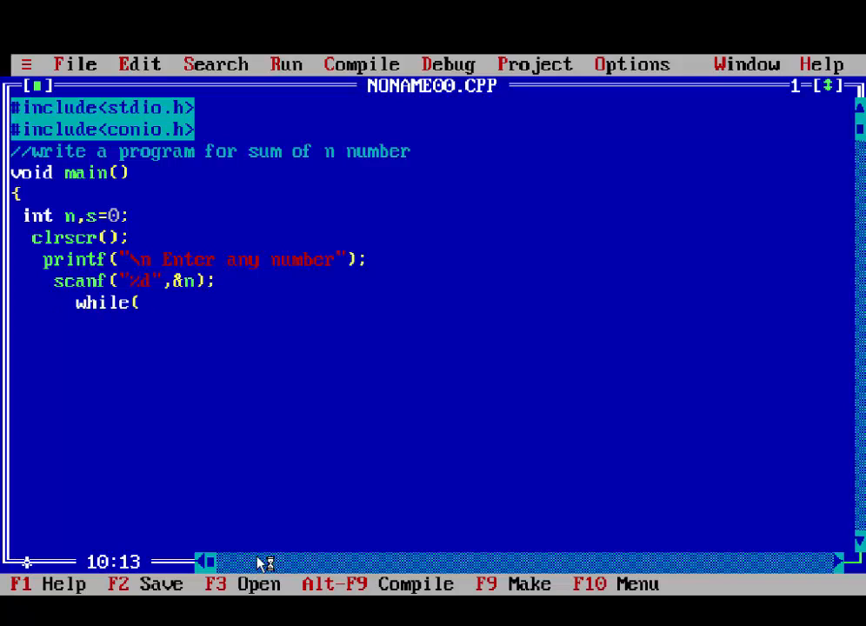
{"action": "type", "text": "n>0"}
{"action": "type", "text": "{"}
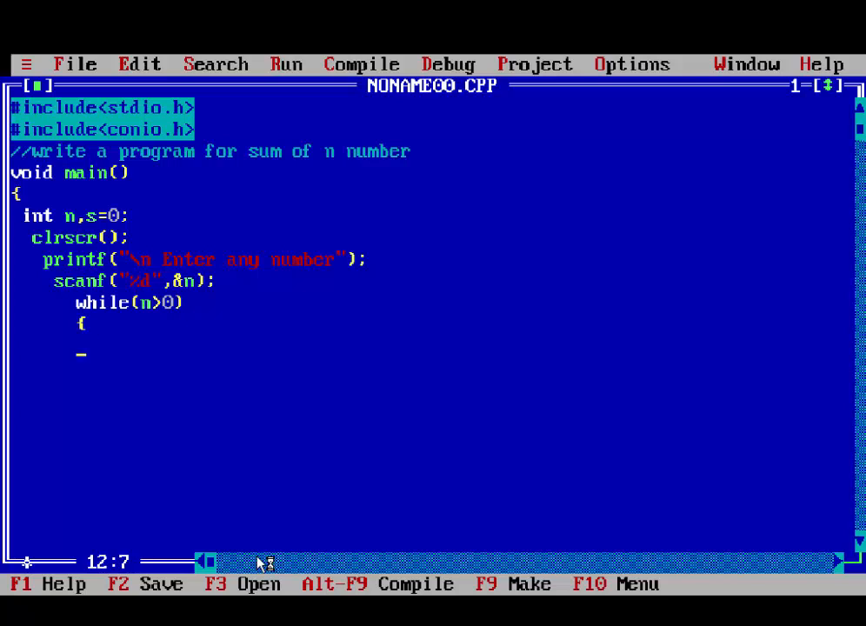
{"action": "type", "text": "s"}
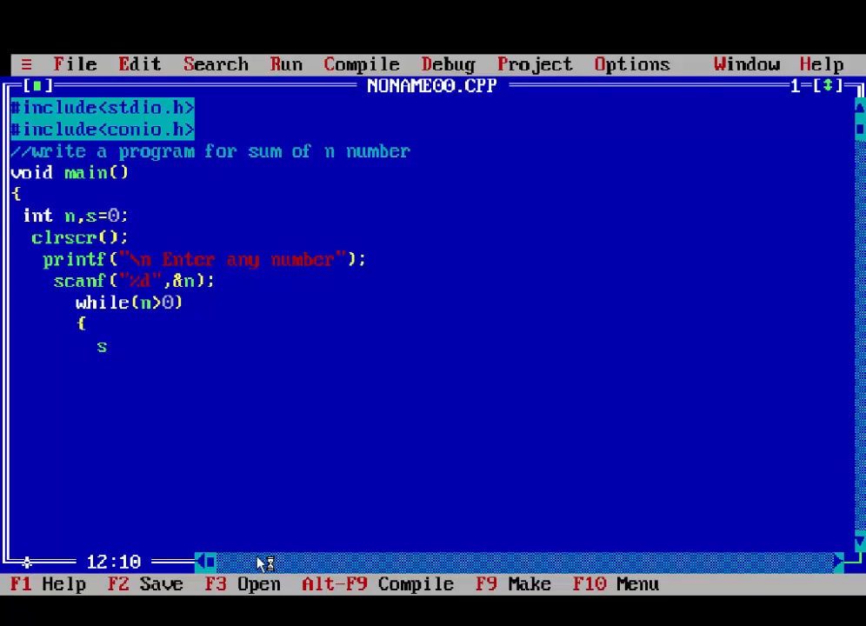
{"action": "type", "text": "=s+n;"}
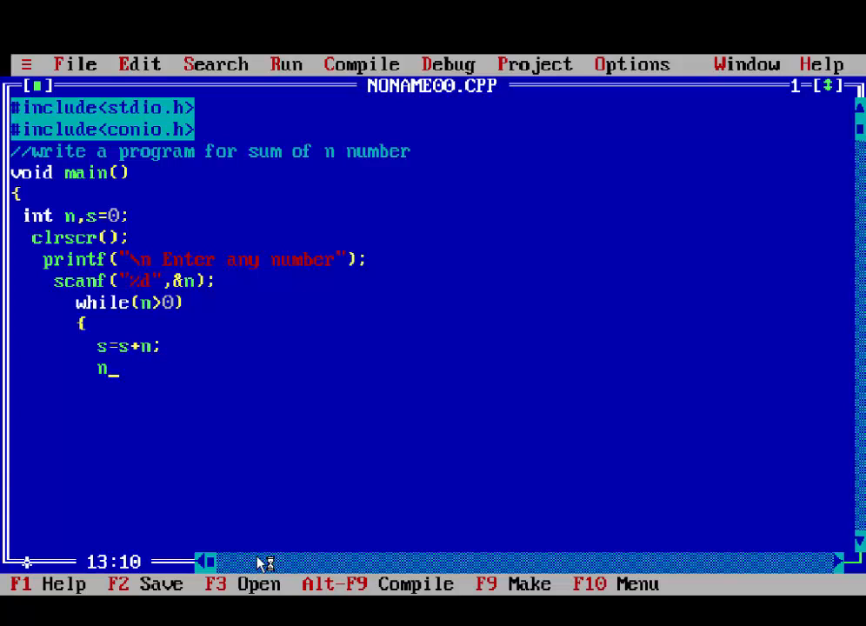
{"action": "type", "text": "-;"}
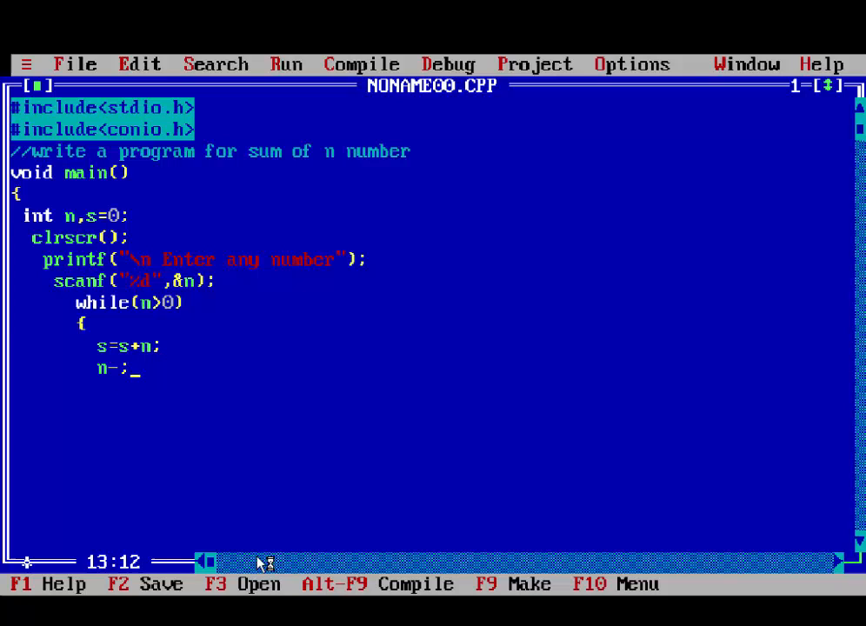
{"action": "type", "text": "-"}
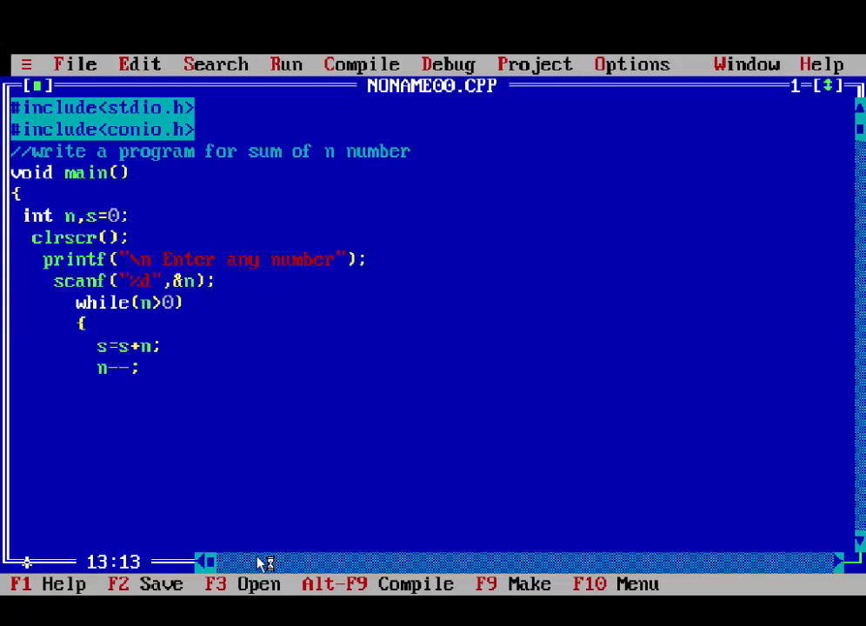
{"action": "type", "text": "}"}
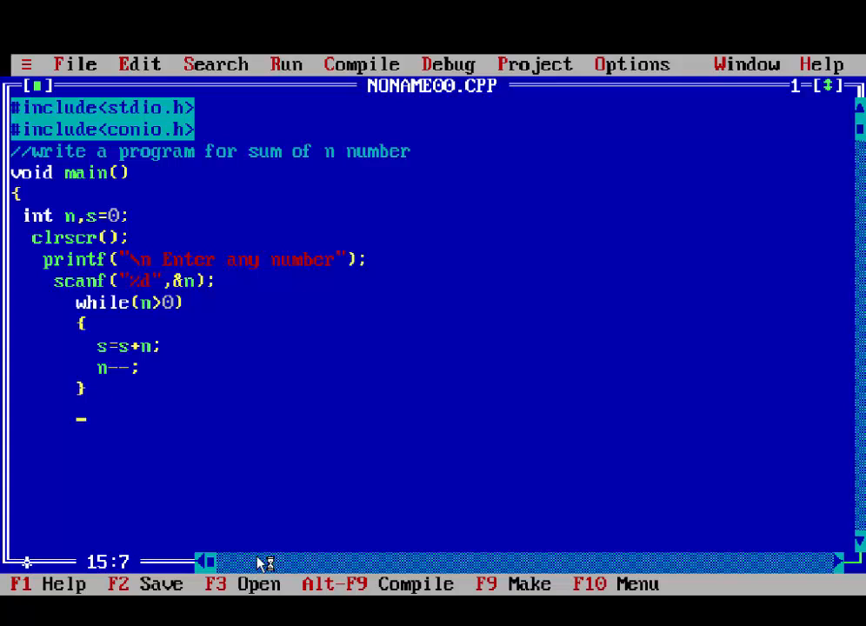
Write printf("\n sum of n number %d",s); followed by getch();.
{"action": "type", "text": "printf"}
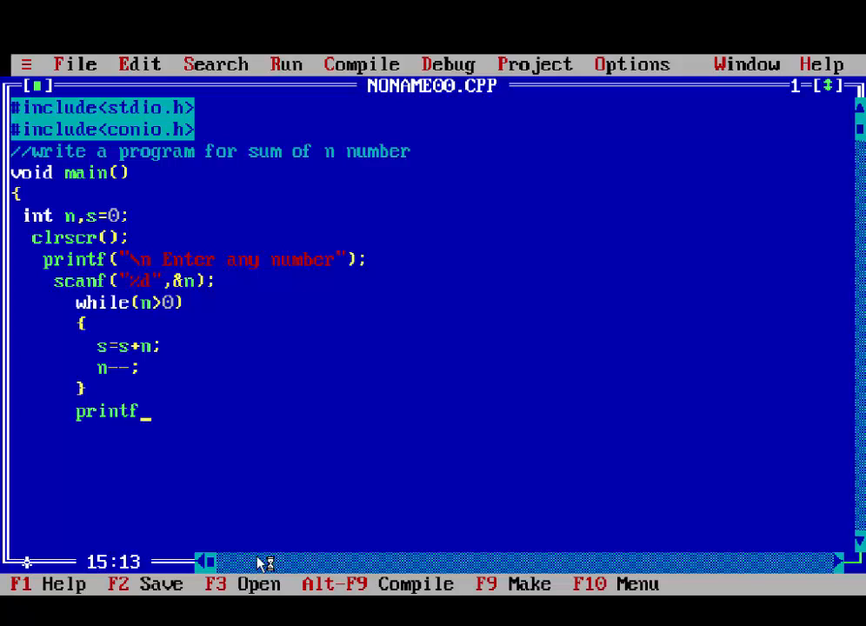
{"action": "type", "text": "(\"\\n s"}
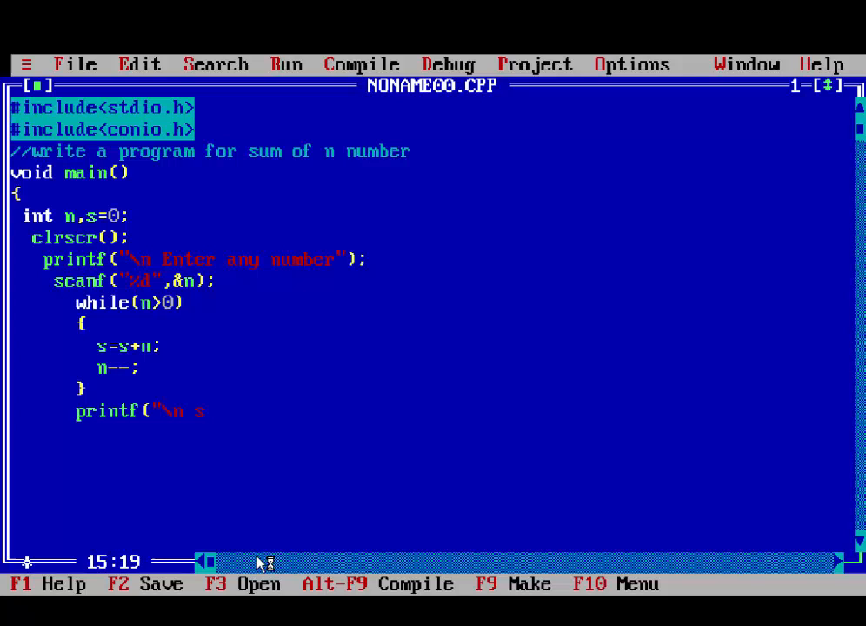
{"action": "type", "text": "sum o"}
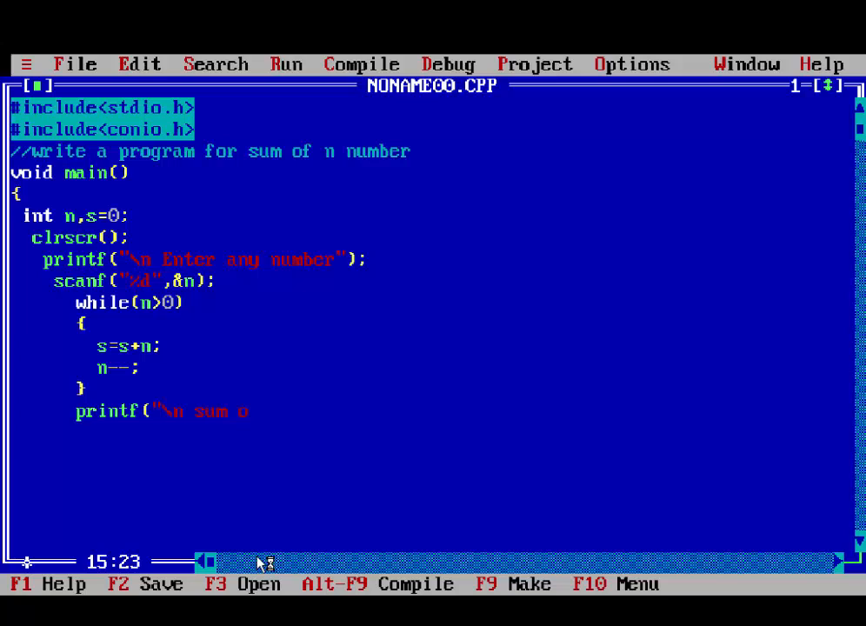
{"action": "type", "text": "of n nu"}
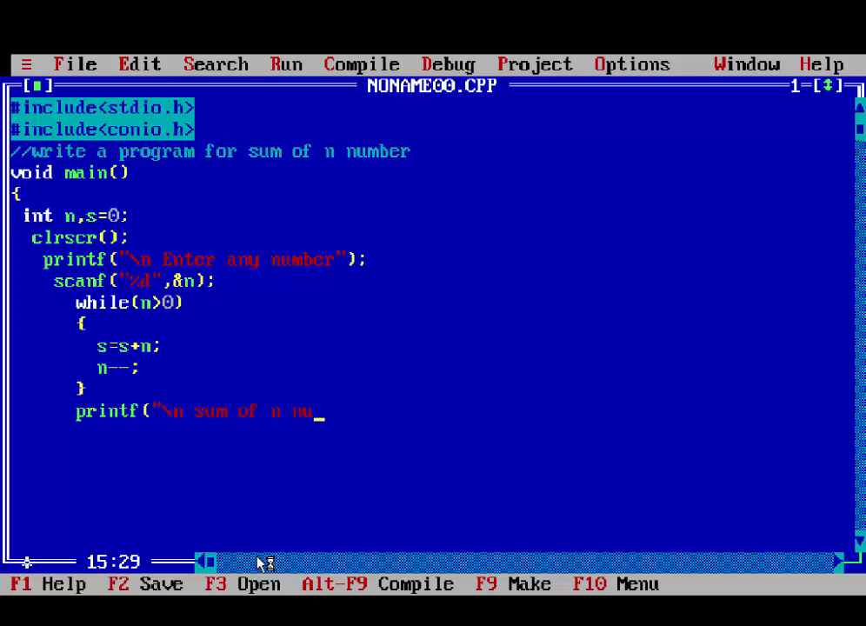
{"action": "type", "text": "ber\","}
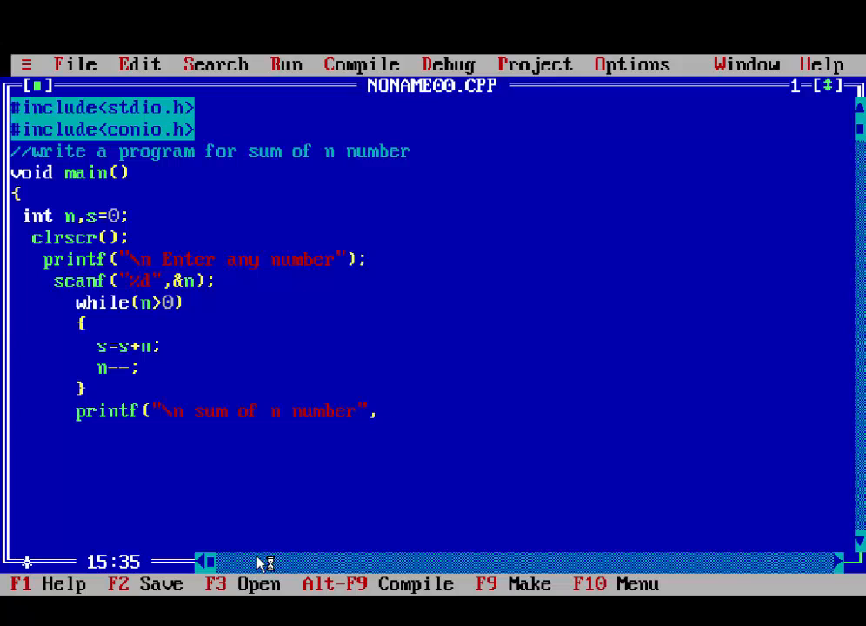
{"action": "type", "text": "%"}
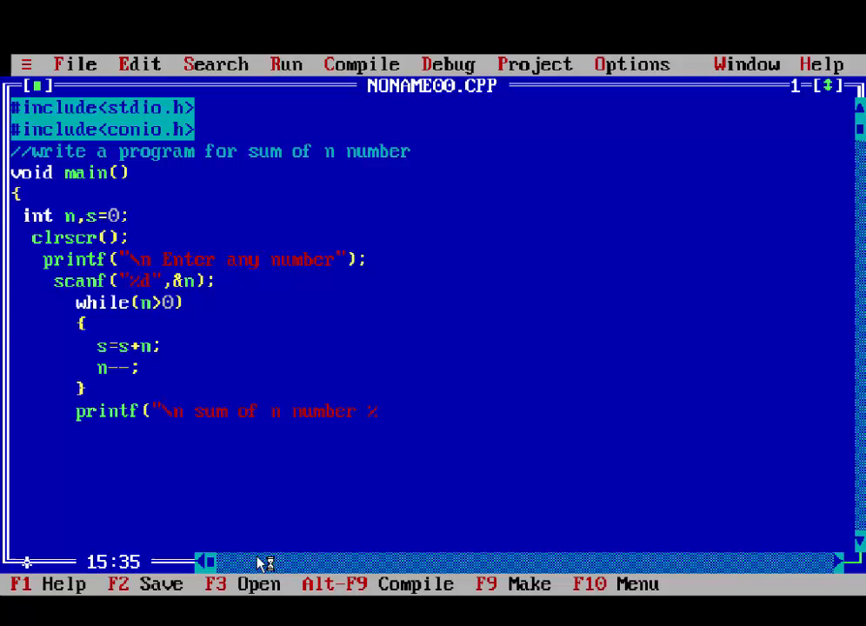
{"action": "type", "text": "d\","}
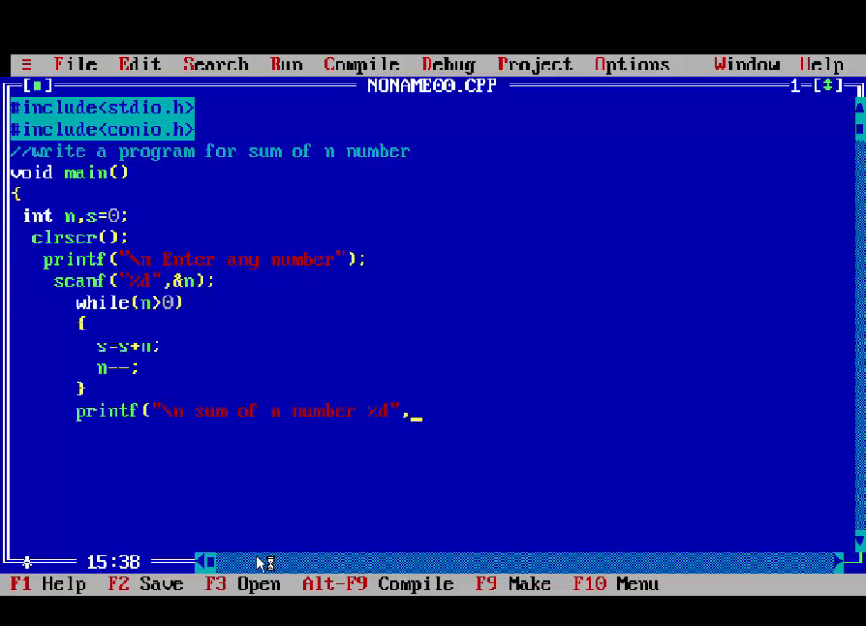
{"action": "type", "text": "s);"}
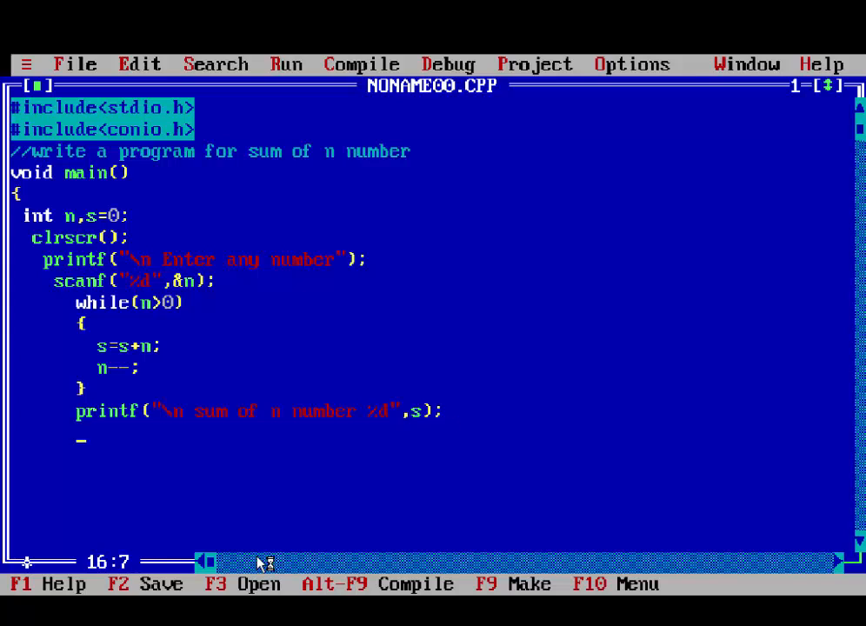
{"action": "type", "text": "getch();"}
{"action": "type", "text": "su"}
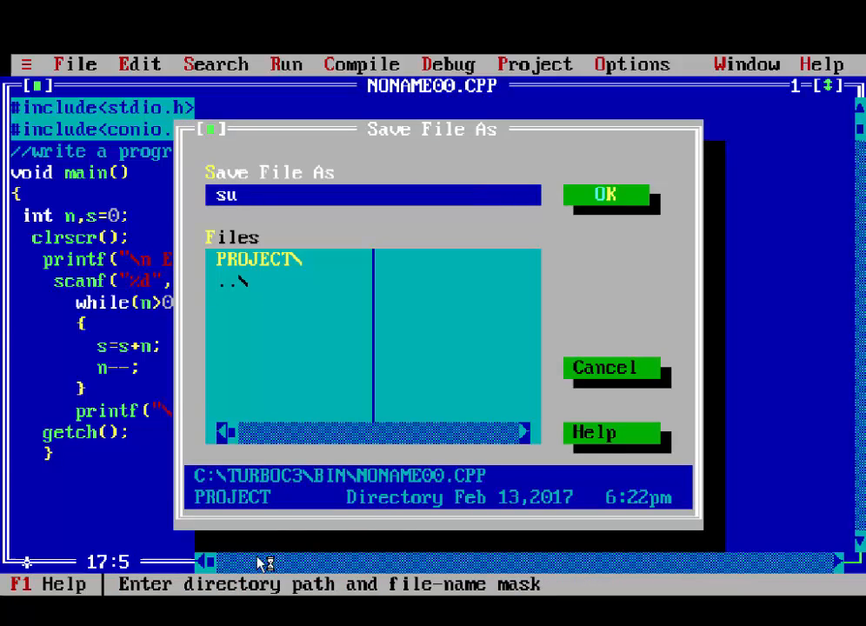
Save the program as sum.c via the Save File As box.
{"action": "type", "text": "m.c"}
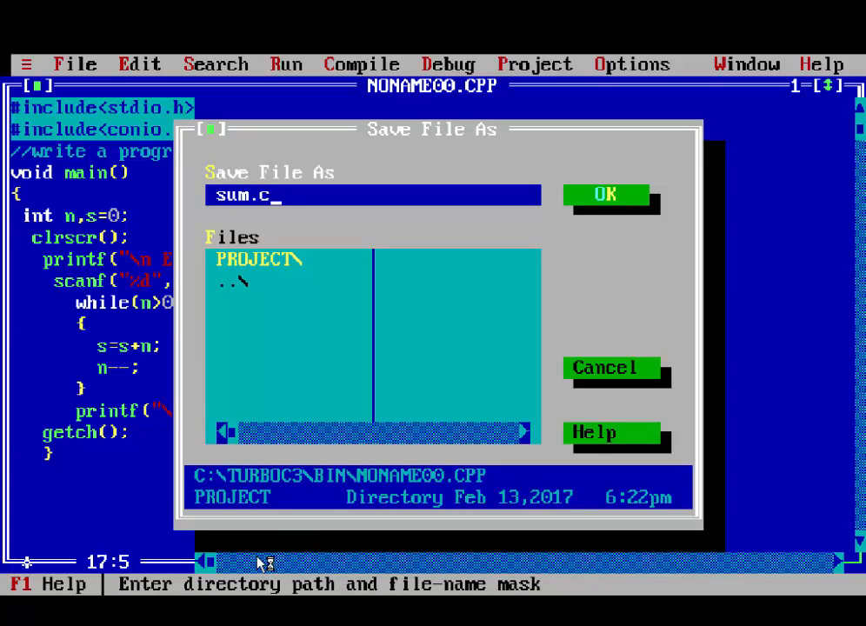
{"action": "left_click", "coordinate": [605, 195]}
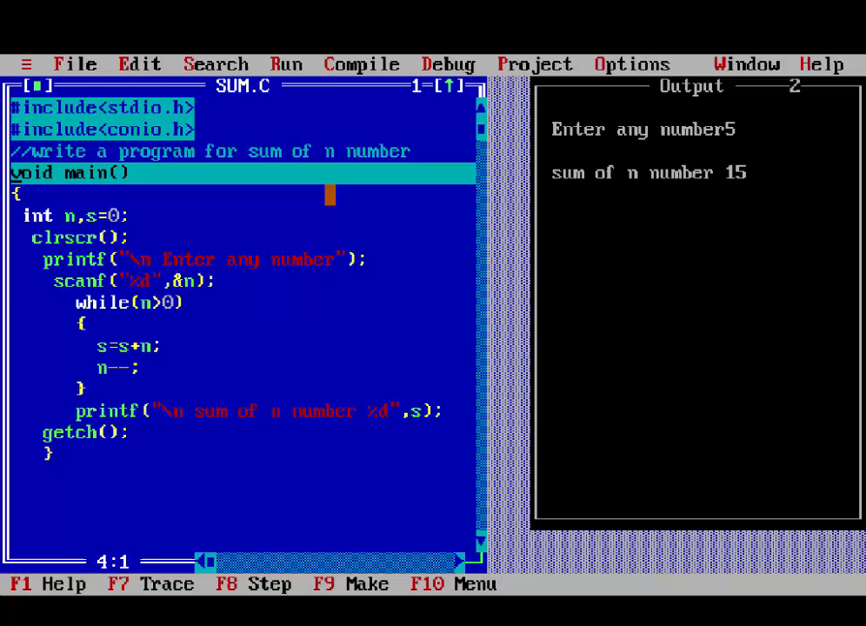
Trace SUM.C line by line to the scanf statement and enter 5 at the prompt.
{"action": "key", "text": "Down"}
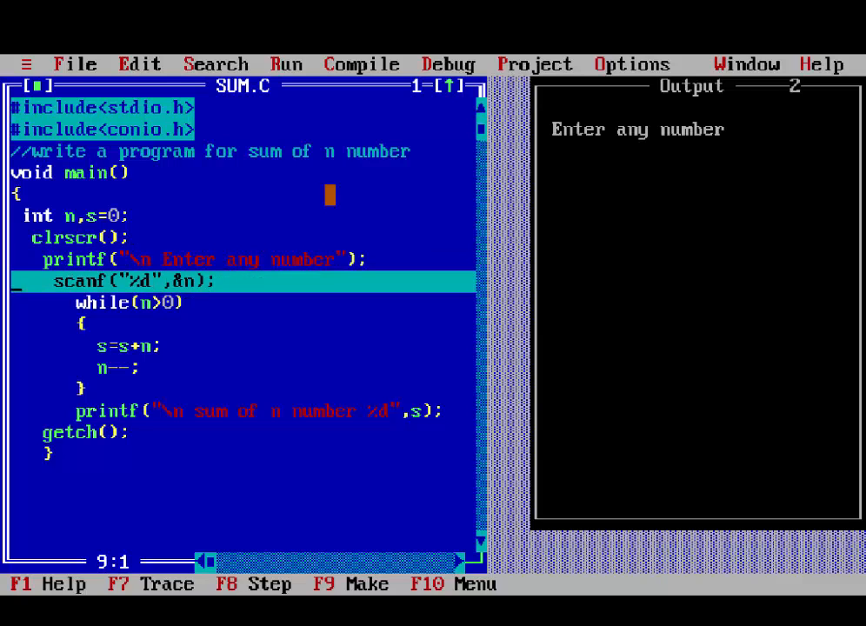
{"action": "type", "text": "5"}
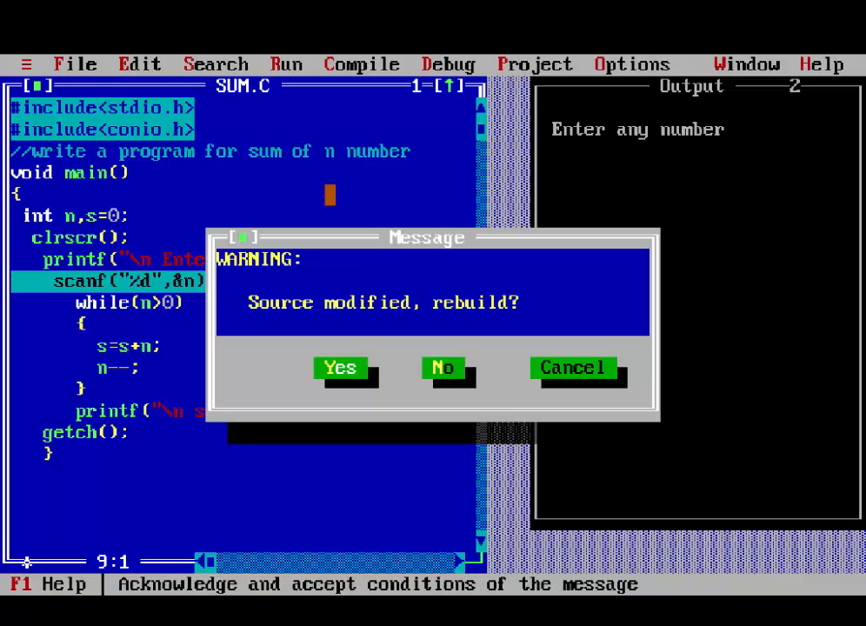
Answer the 'Source modified, rebuild?' warning so tracing continues.
{"action": "left_click", "coordinate": [339, 367]}
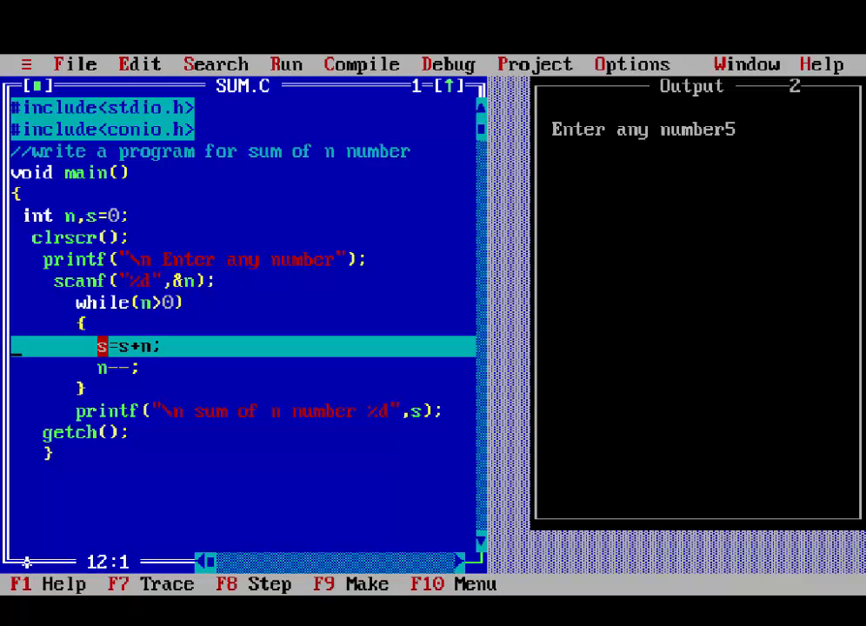
Step through s=s+n; and n--; and return to the while(n>0) condition.
{"action": "key", "text": "Down"}
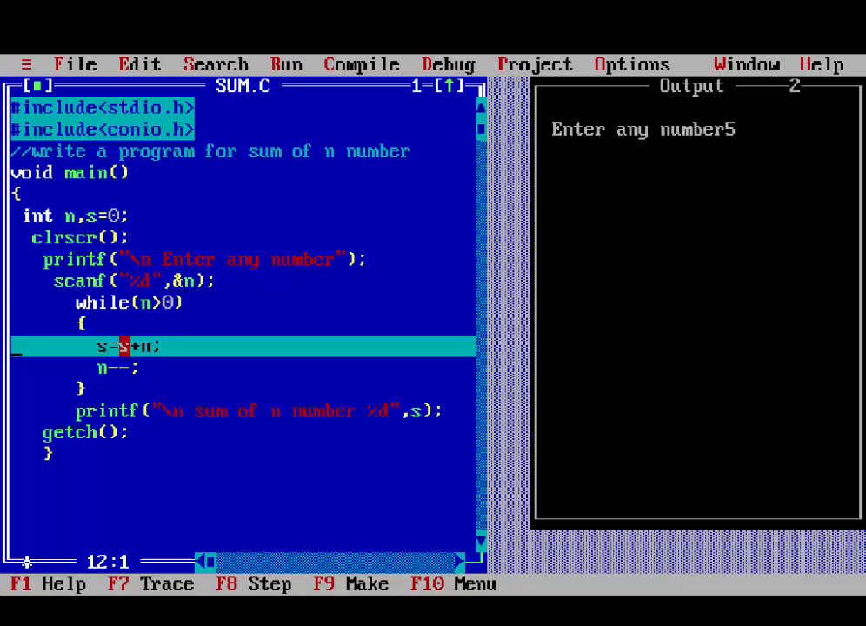
{"action": "key", "text": "Right"}
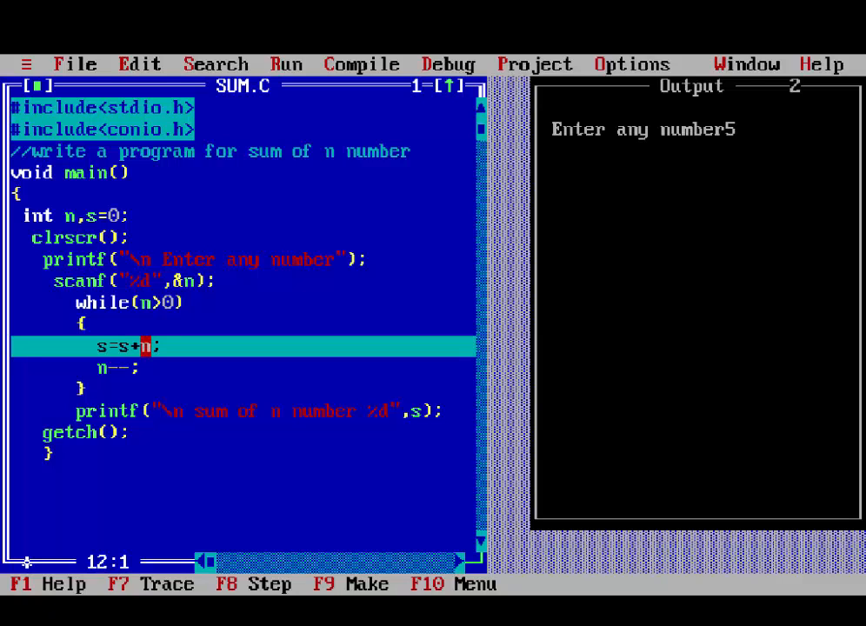
{"action": "key", "text": "Down"}
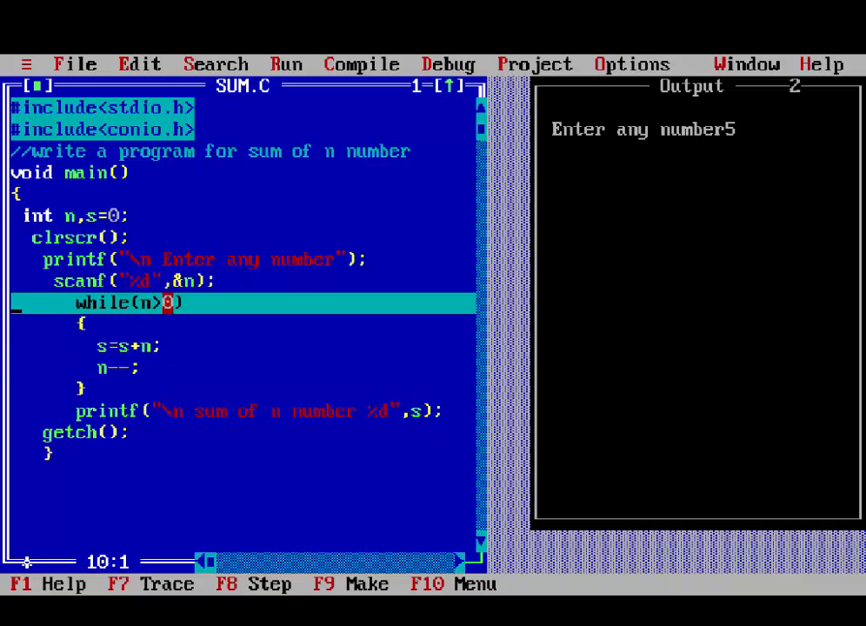
{"action": "key", "text": "F8"}
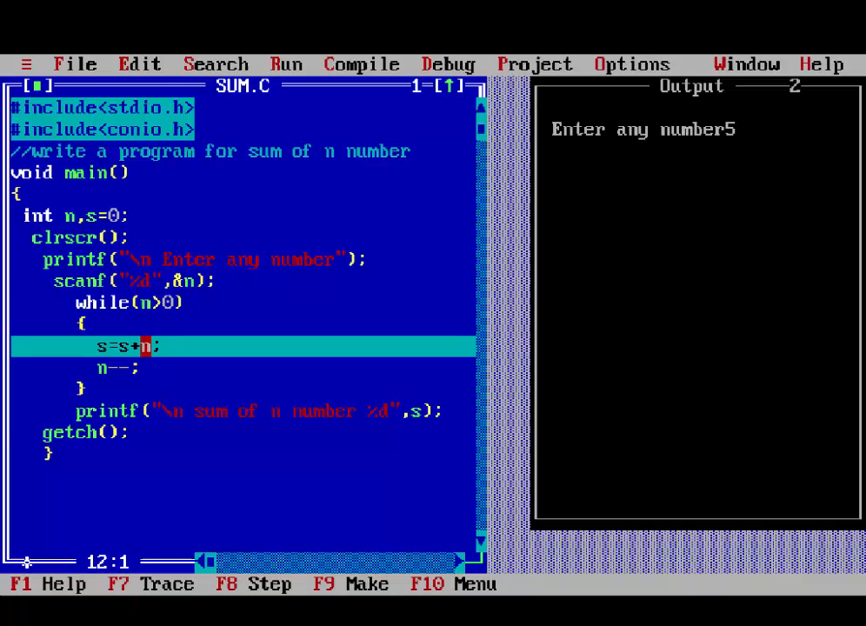
{"action": "key", "text": "Down"}
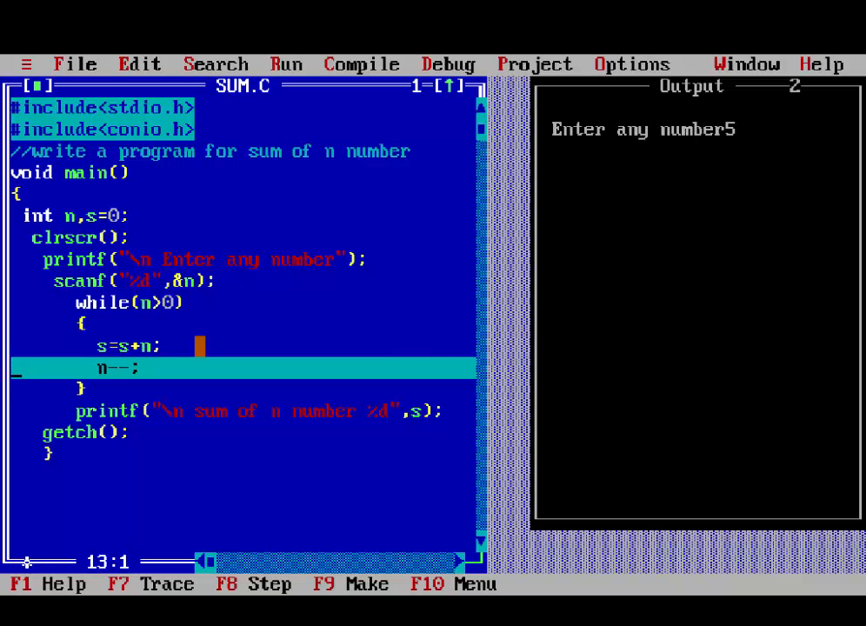
{"action": "key", "text": "Up"}
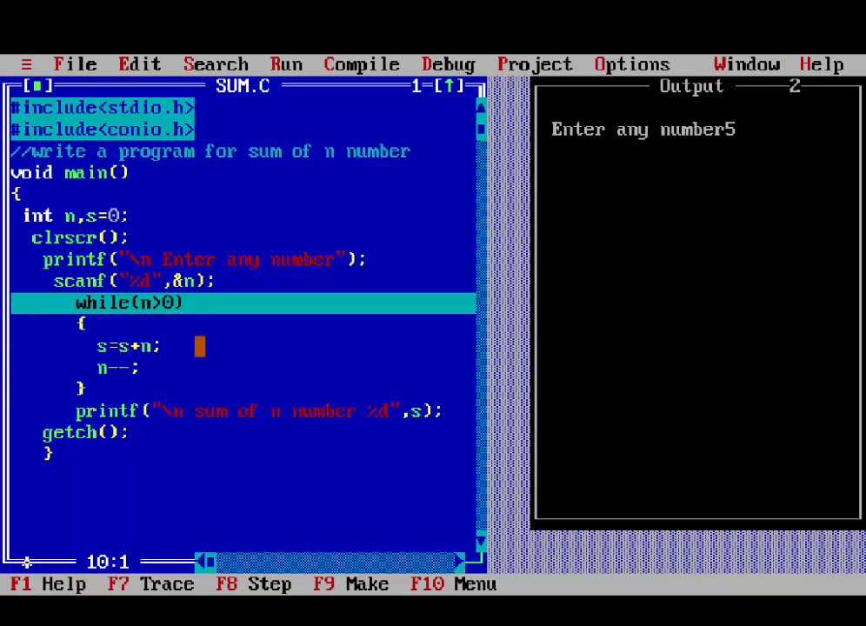